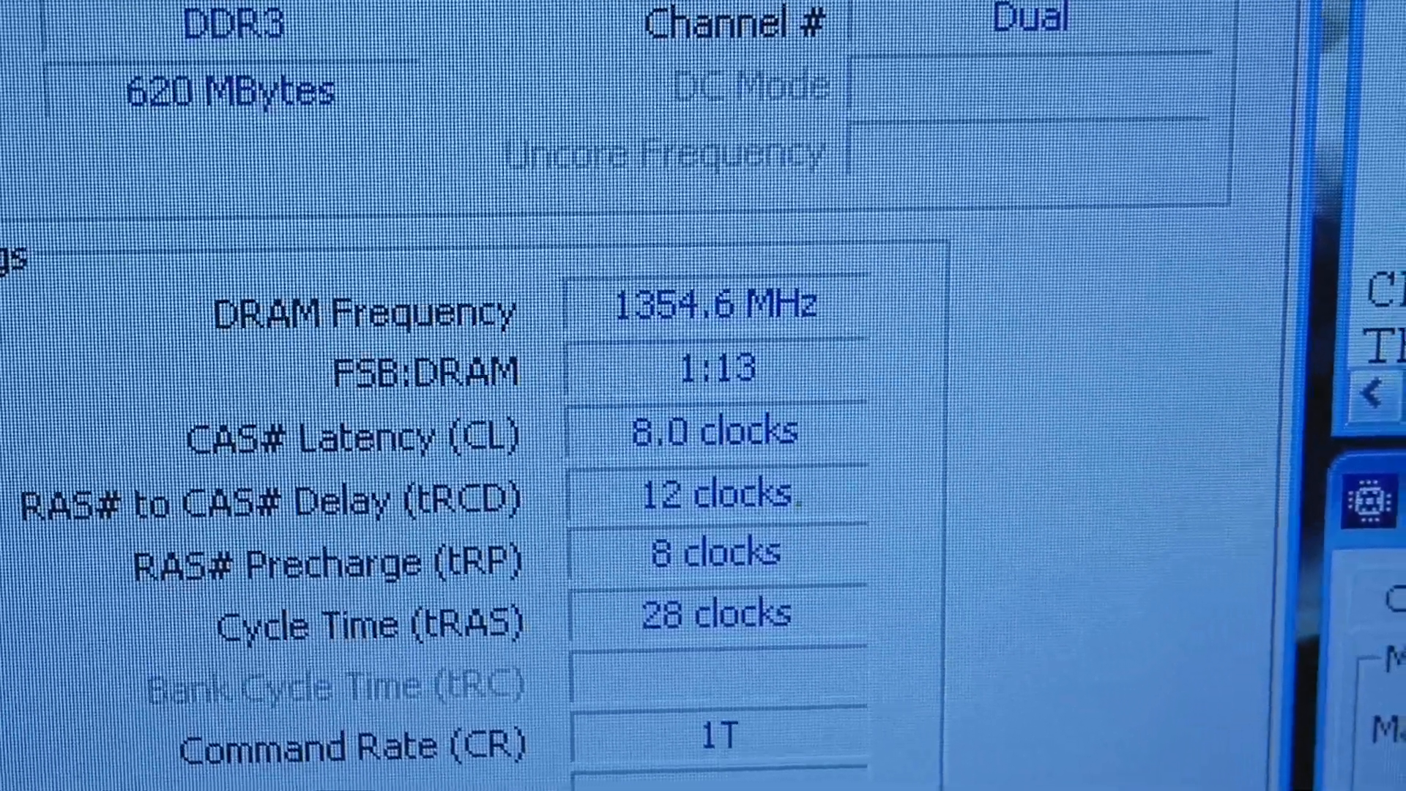
{"action": "scroll", "scroll_direction": "down", "scroll_amount": 3}
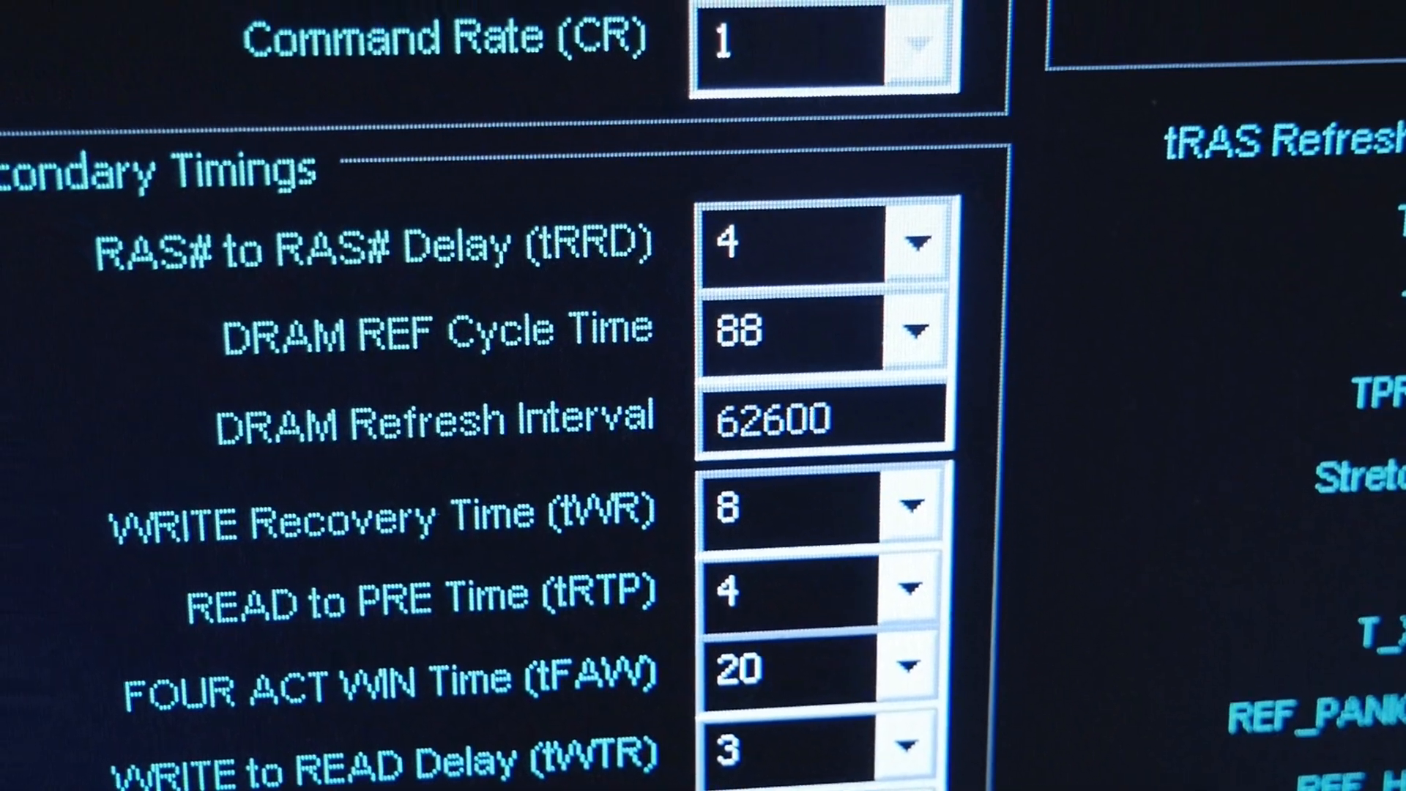
{"action": "scroll", "scroll_direction": "down", "scroll_amount": 3}
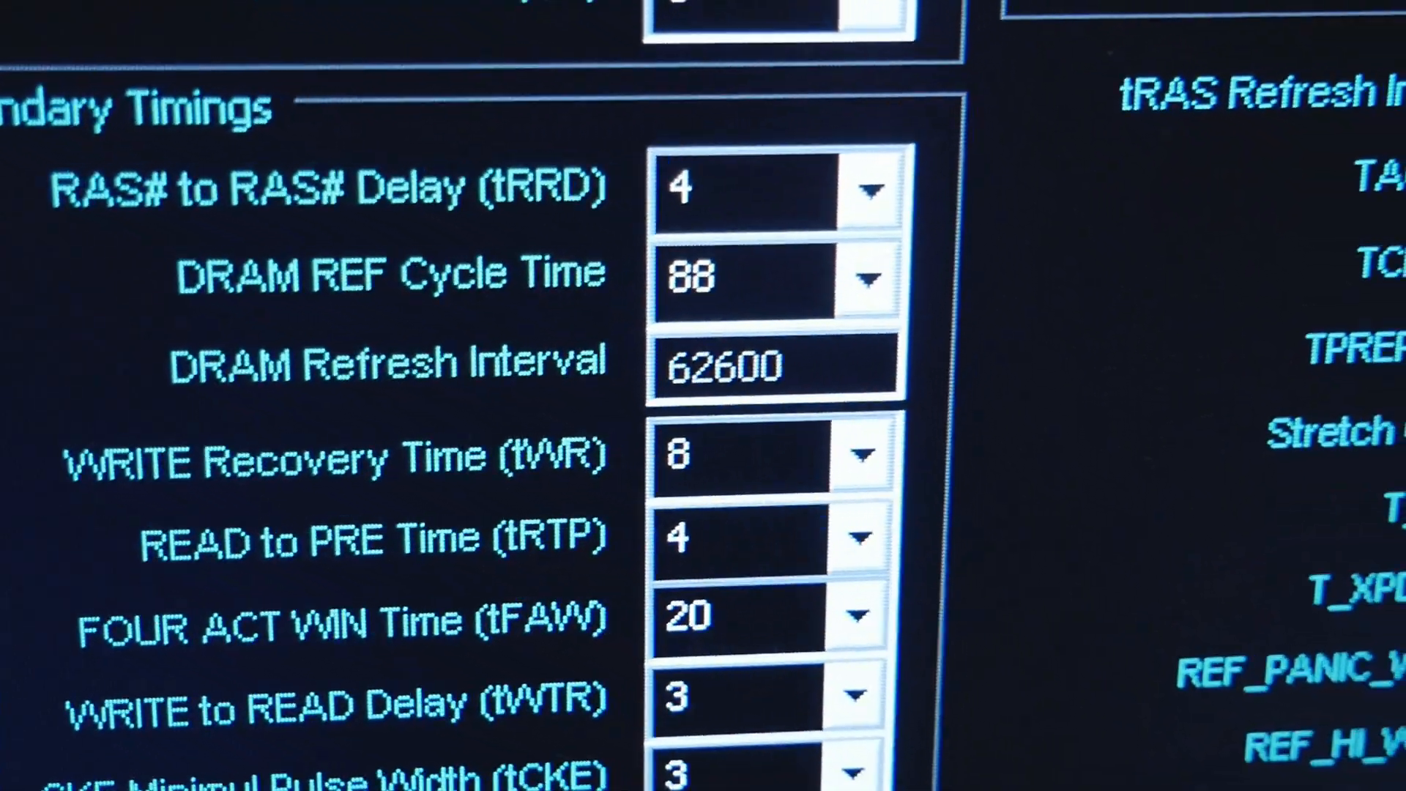